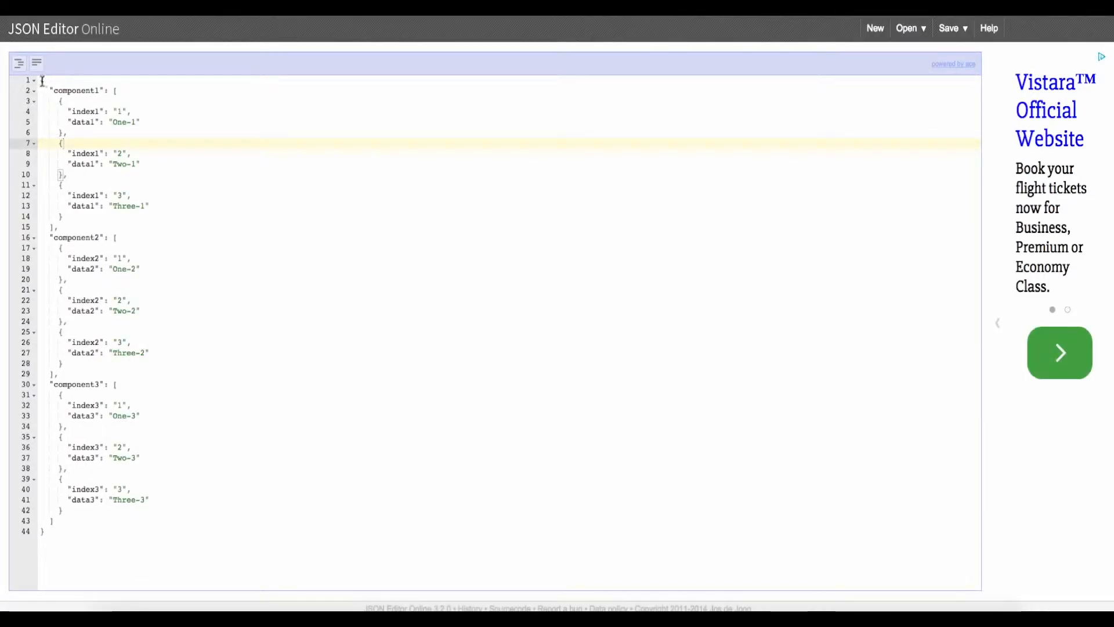
# - Review the sample JSON's component1, component2 and component3 arrays, then return to Configure.IT
pyautogui.click(151, 515)
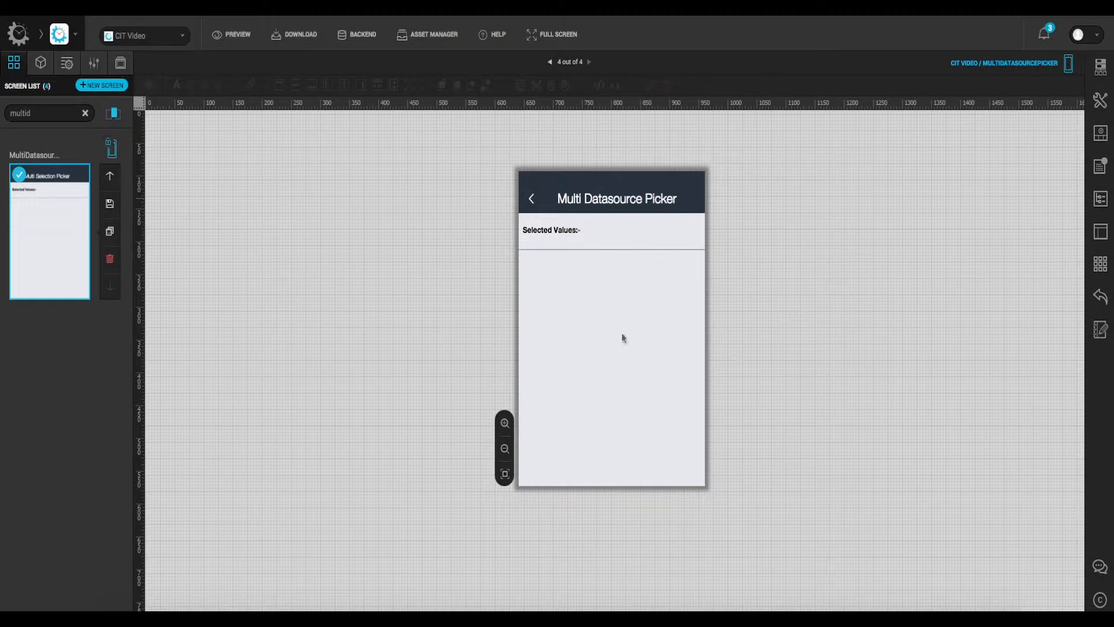
pyautogui.moveTo(1102, 66)
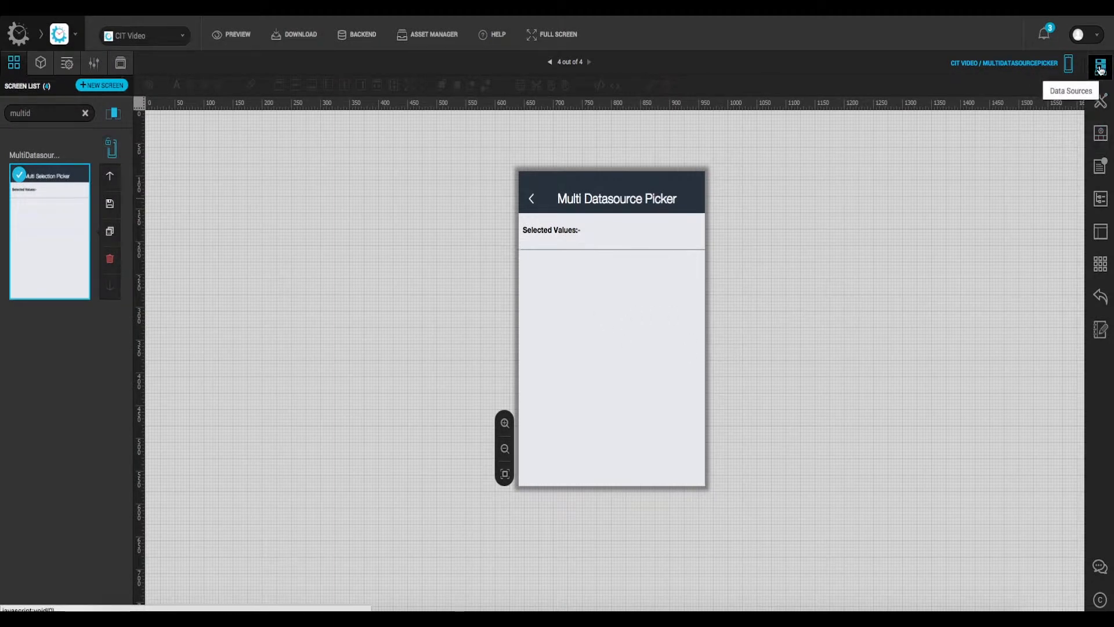
# - Show the project's data sources, GETCOUNTRYLIST and MULTISELECTION
pyautogui.click(1101, 64)
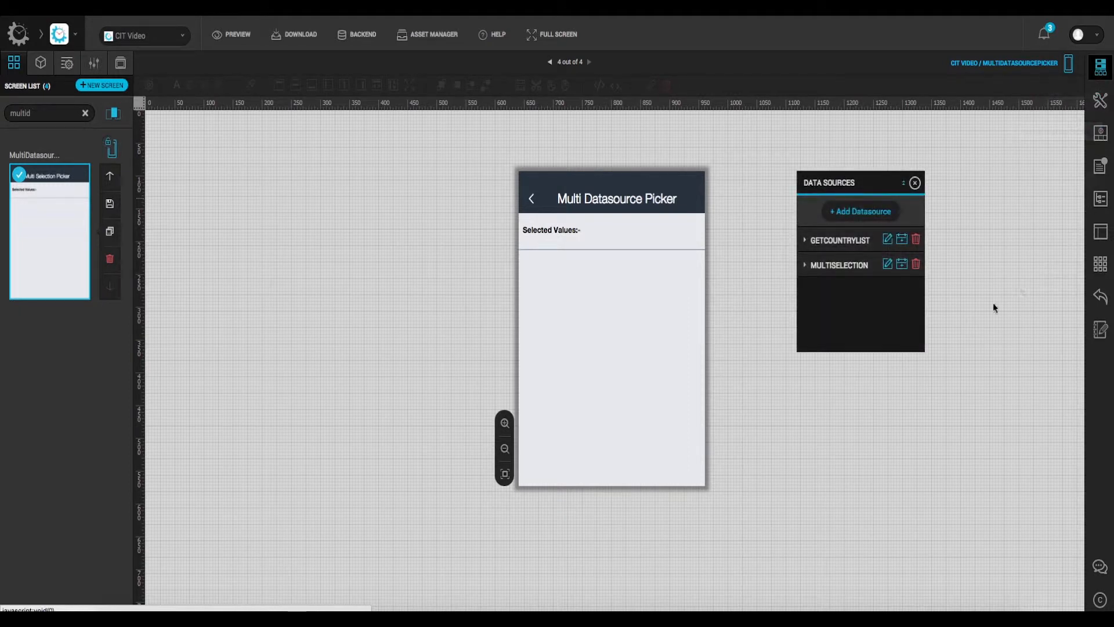
pyautogui.click(64, 62)
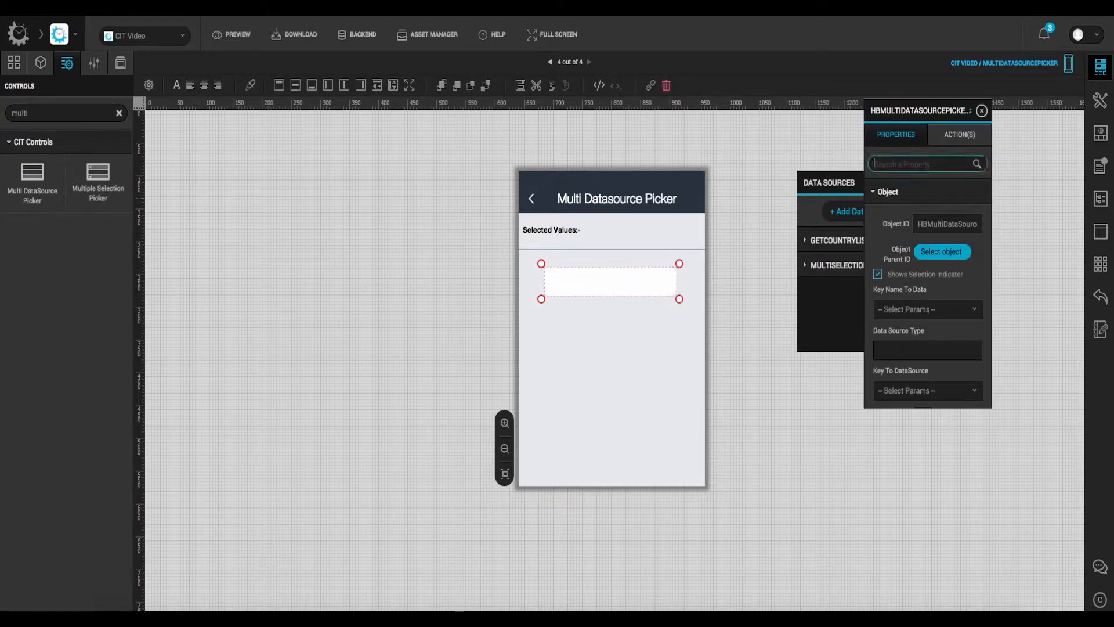
# - Set the picker's Normal Title to 'Multi Datasource Picker'
pyautogui.write('tit')
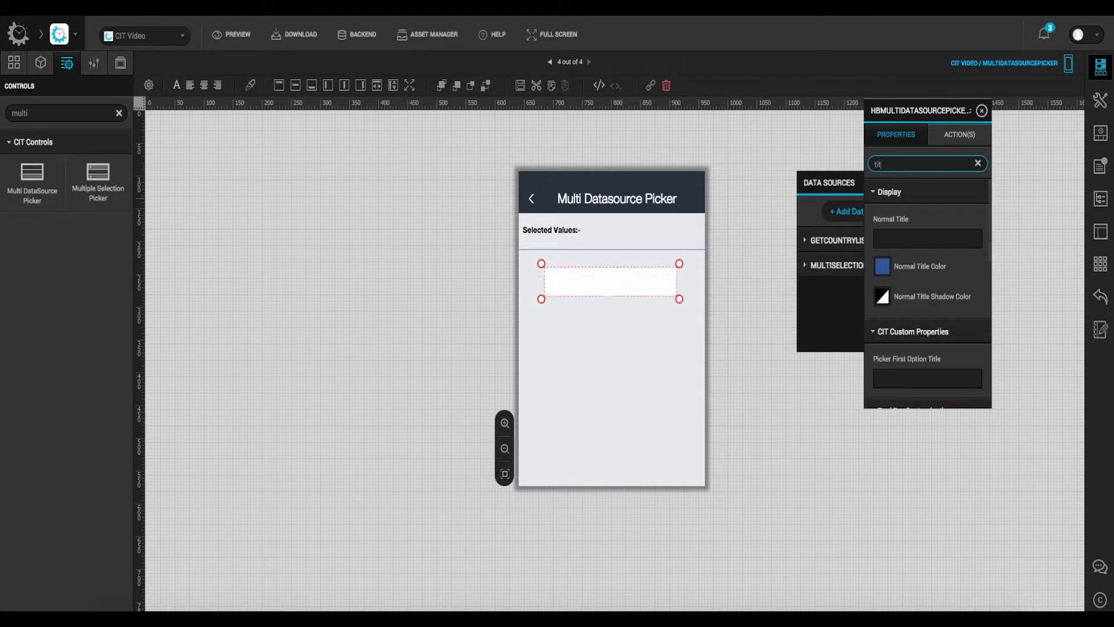
pyautogui.write('Multi Datasource Picker')
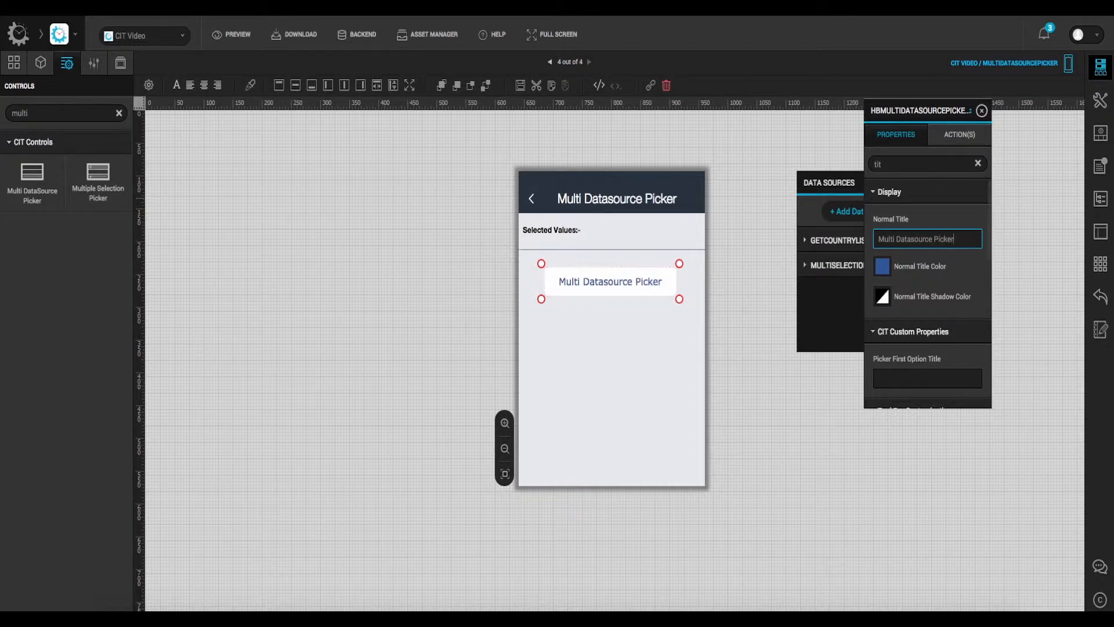
pyautogui.click(958, 134)
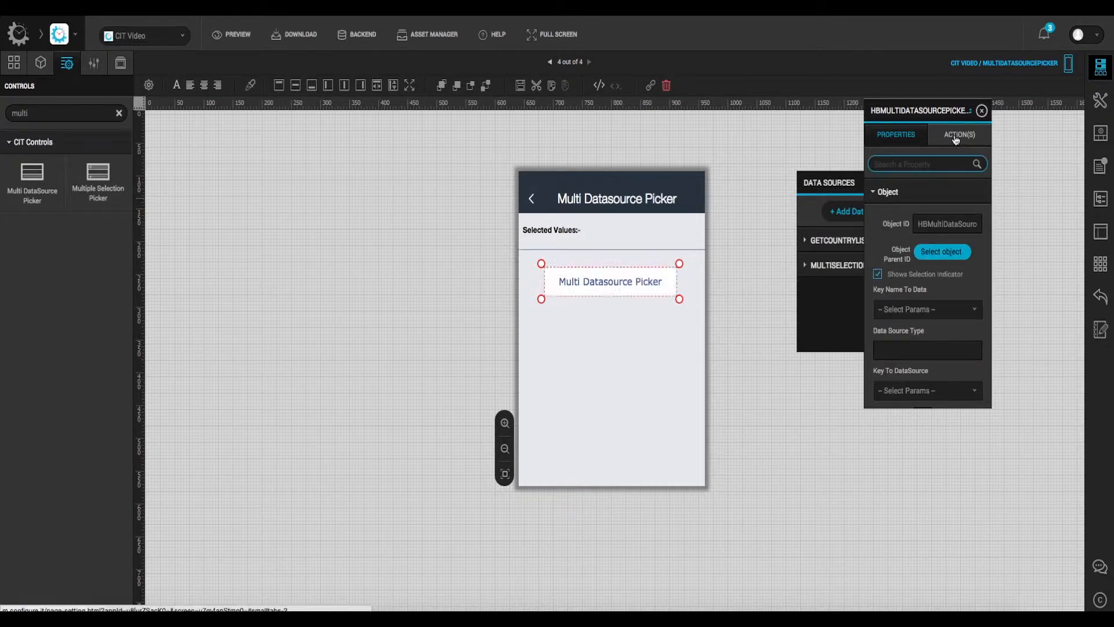
# - Save a Click action that makes a WS Call to the MULTISELECTION data source
pyautogui.click(959, 134)
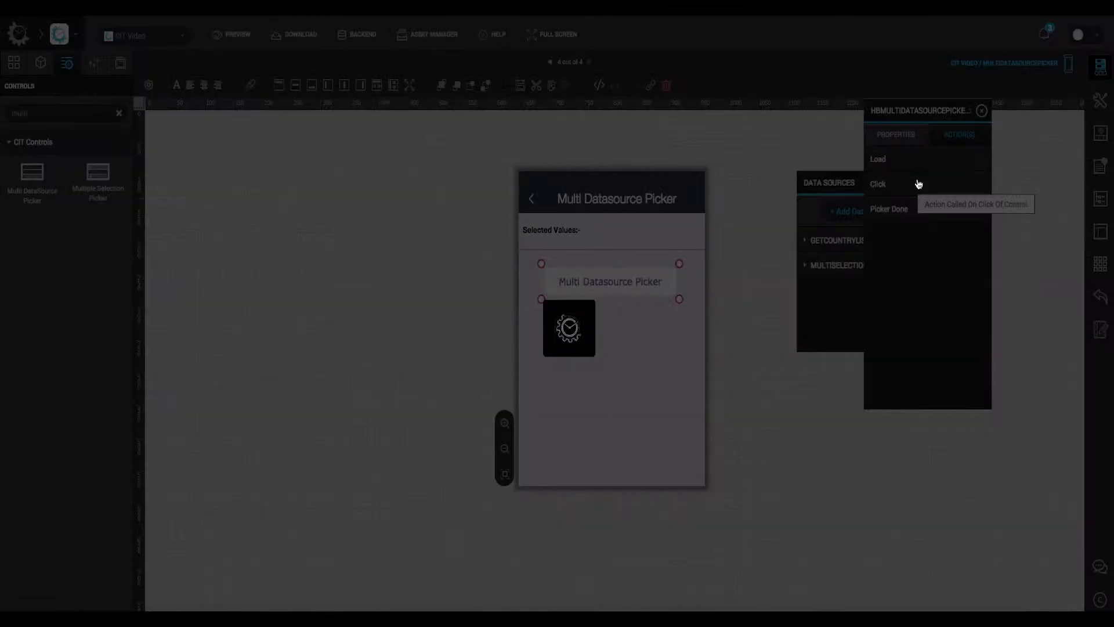
pyautogui.click(878, 184)
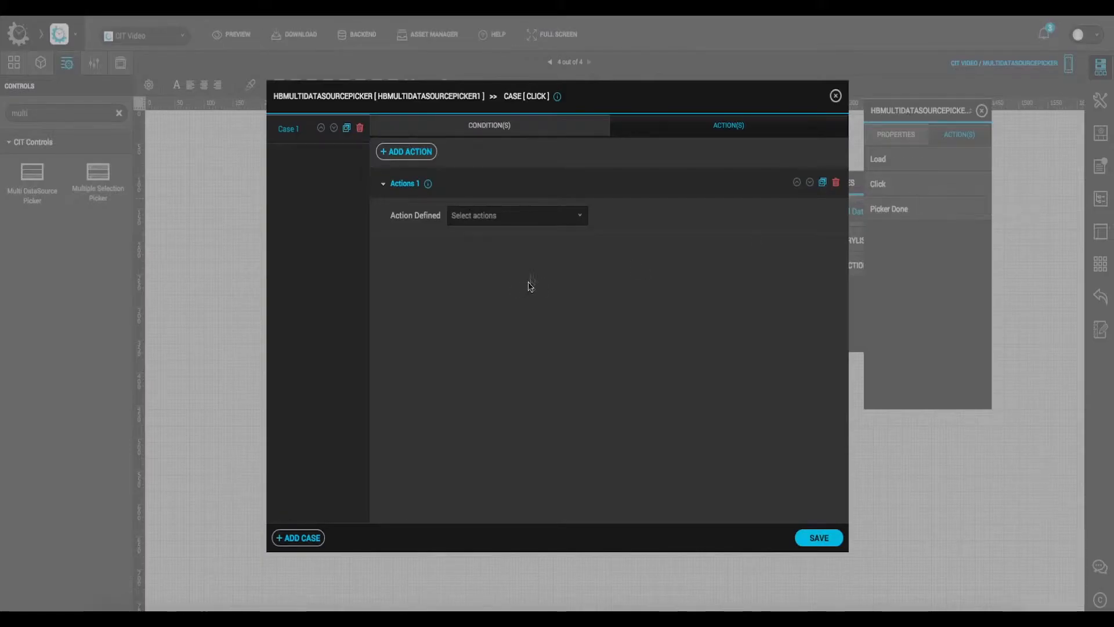
pyautogui.click(516, 215)
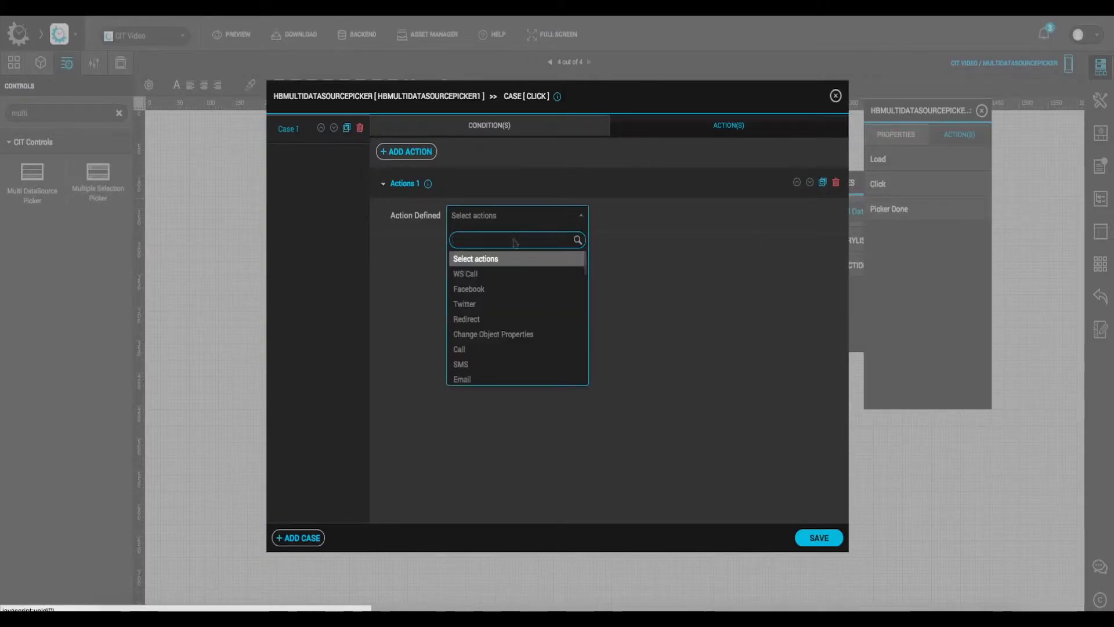
pyautogui.click(465, 274)
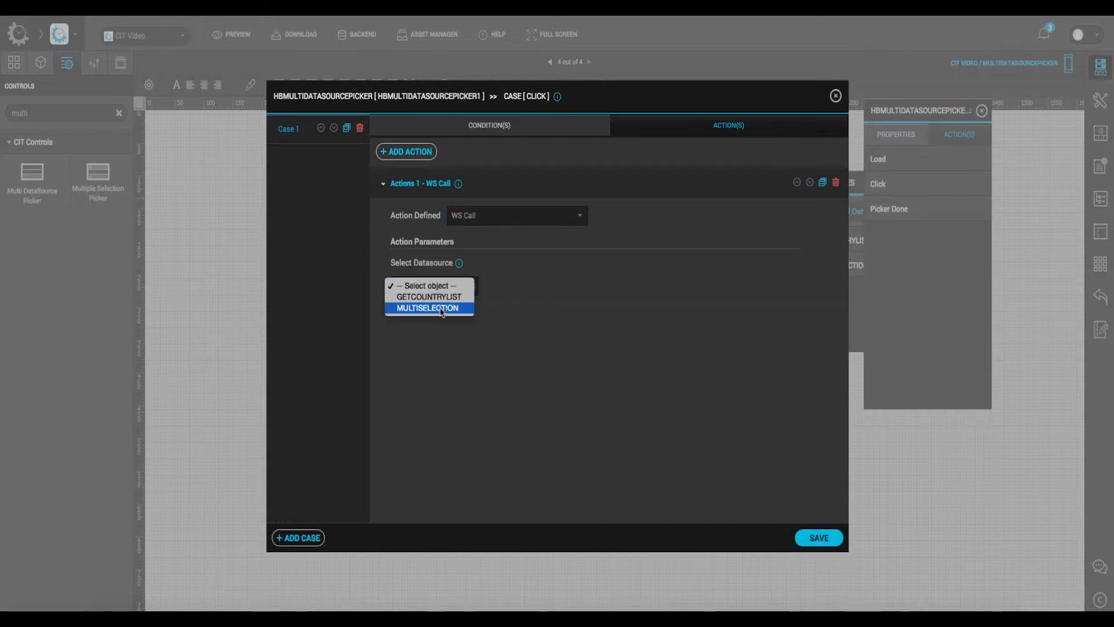
pyautogui.click(428, 307)
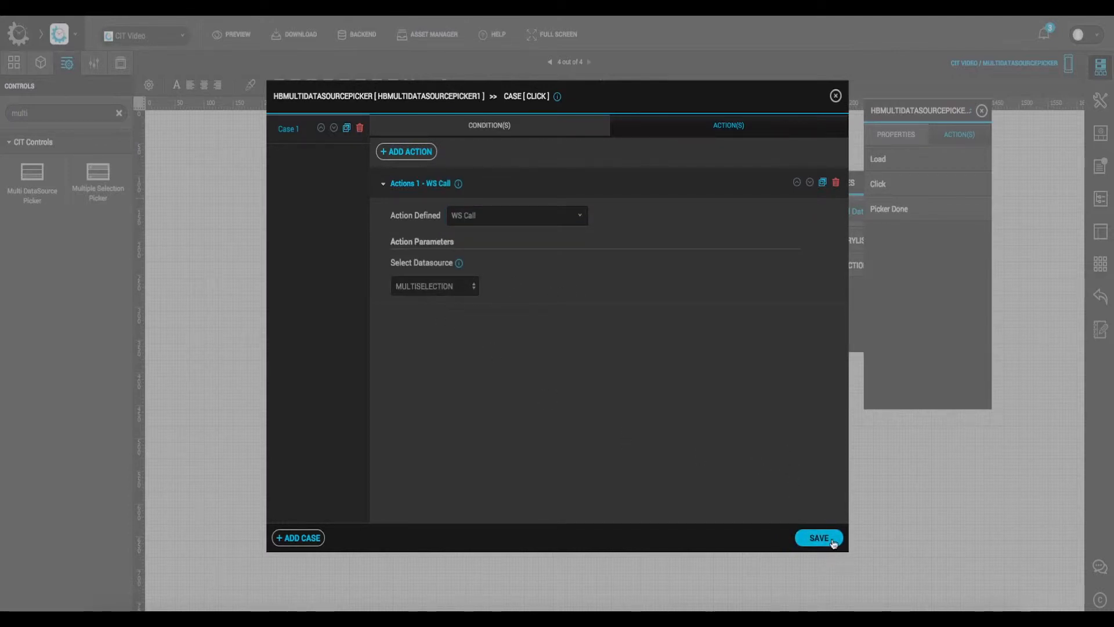
pyautogui.click(819, 537)
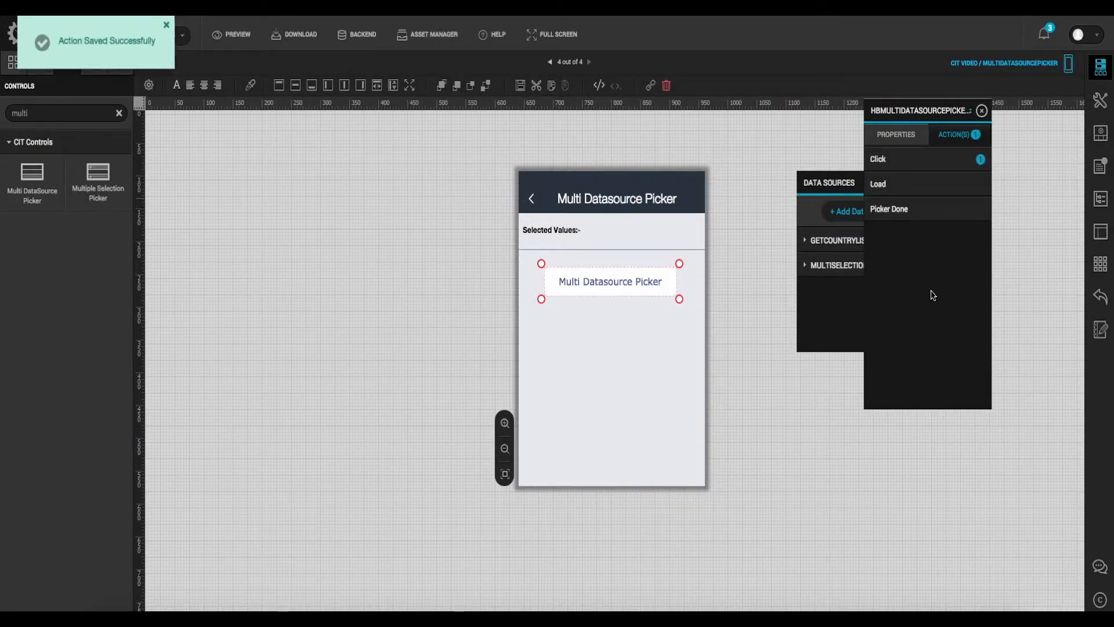
# - Enable Should Picker Data Source Load After Click on the picker
pyautogui.click(896, 134)
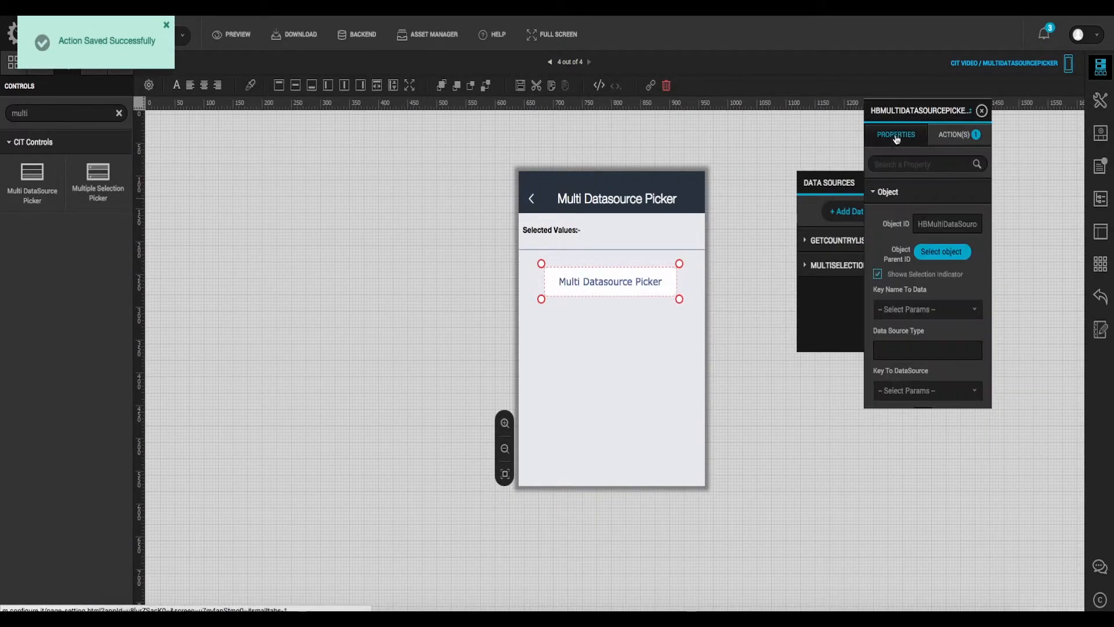
pyautogui.write('cli')
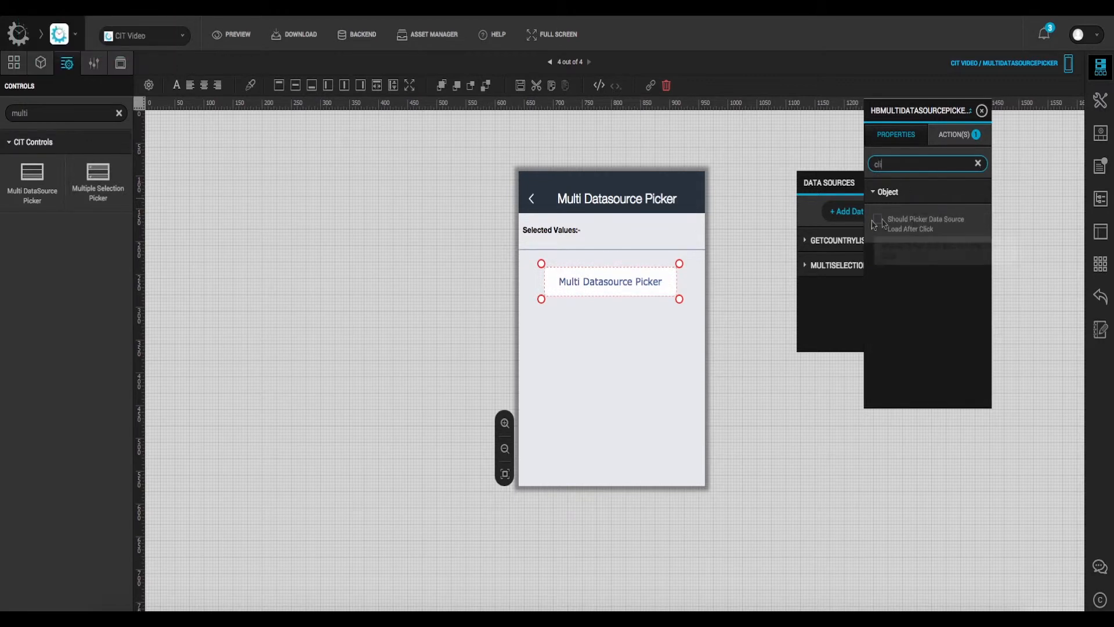
pyautogui.click(878, 220)
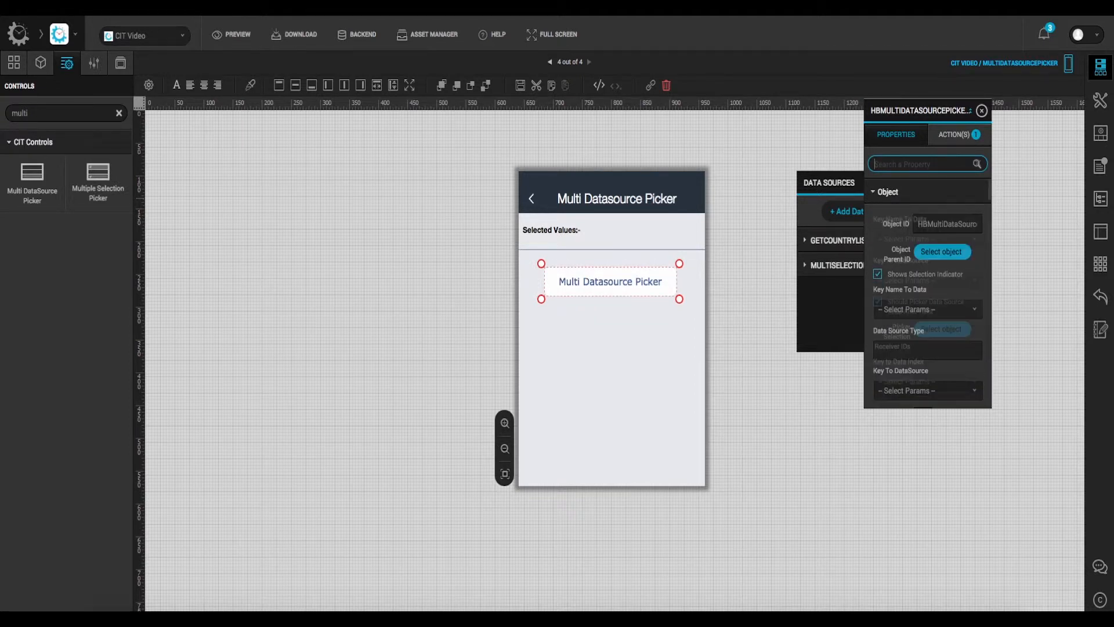
# - Set lblReceiver as the label that receives the picked values
pyautogui.write('rec')
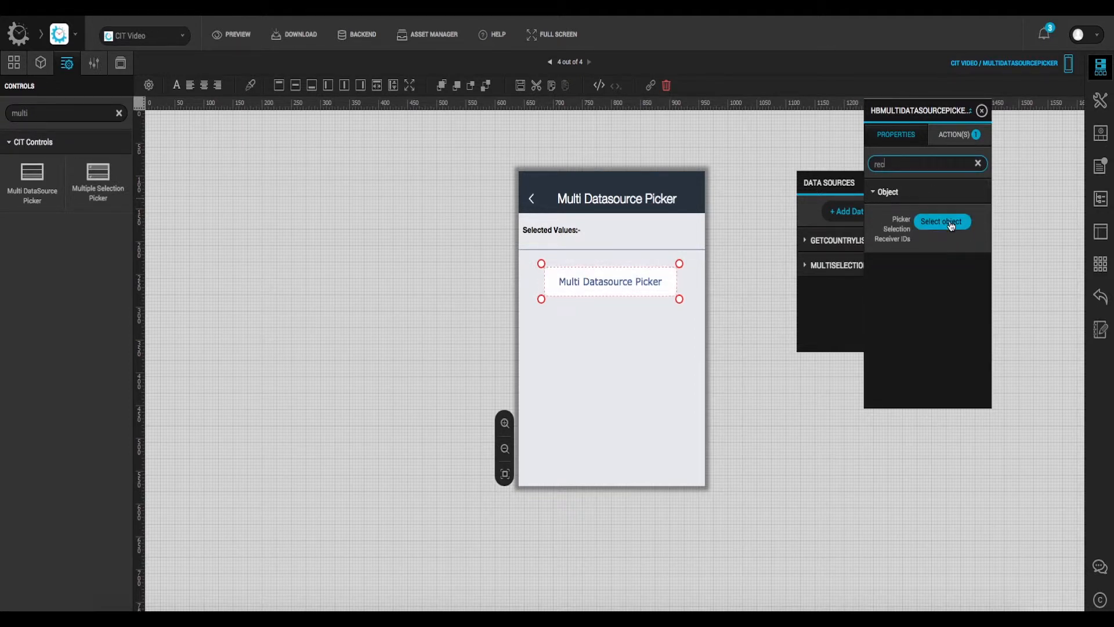
pyautogui.click(941, 221)
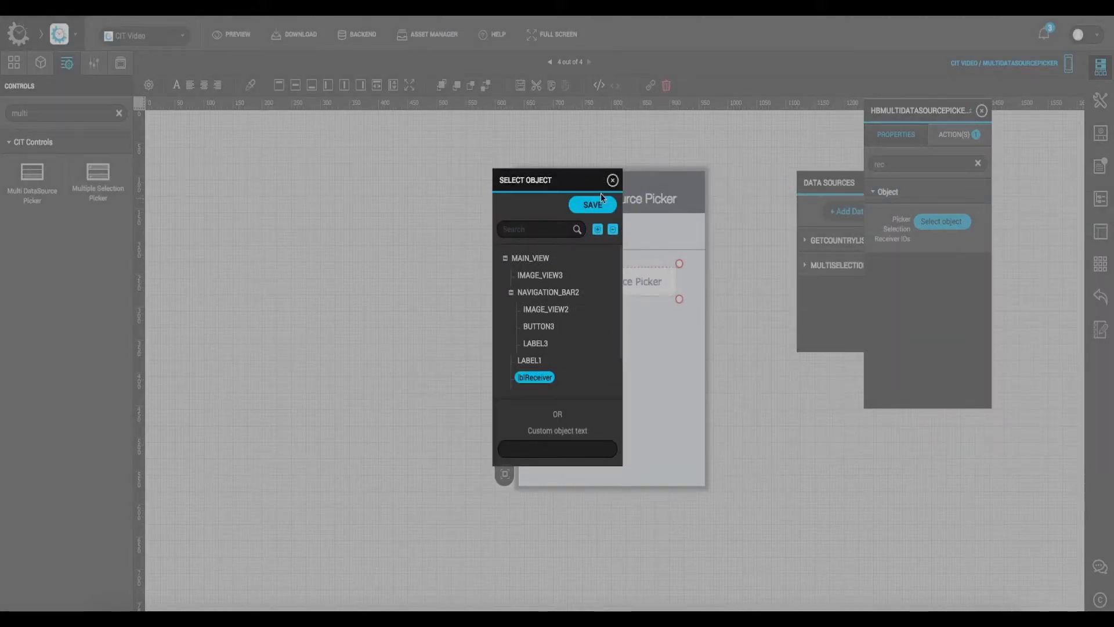
pyautogui.click(592, 204)
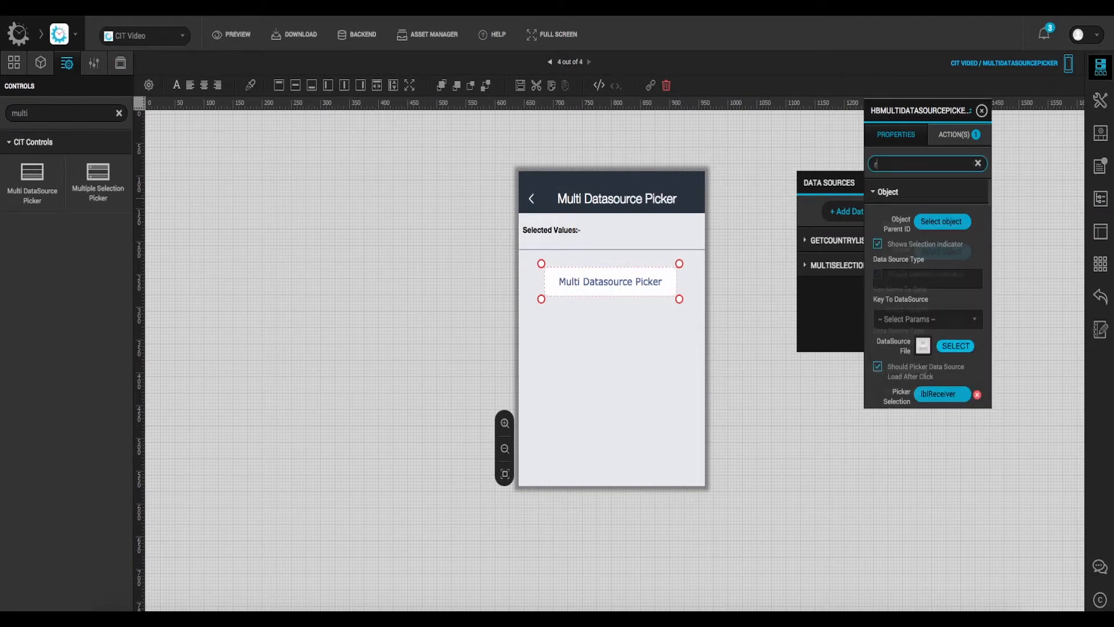
pyautogui.write('key')
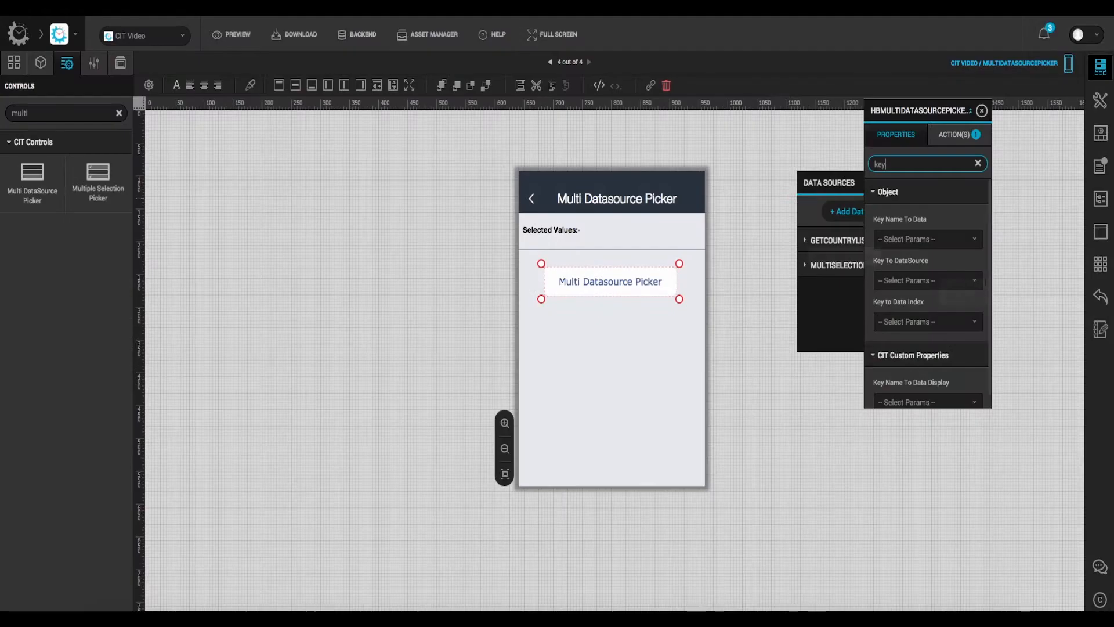
# - Set Key To DataSource to component1,component2,component3 and Key Name To Data to data1,data2,data3
pyautogui.click(927, 280)
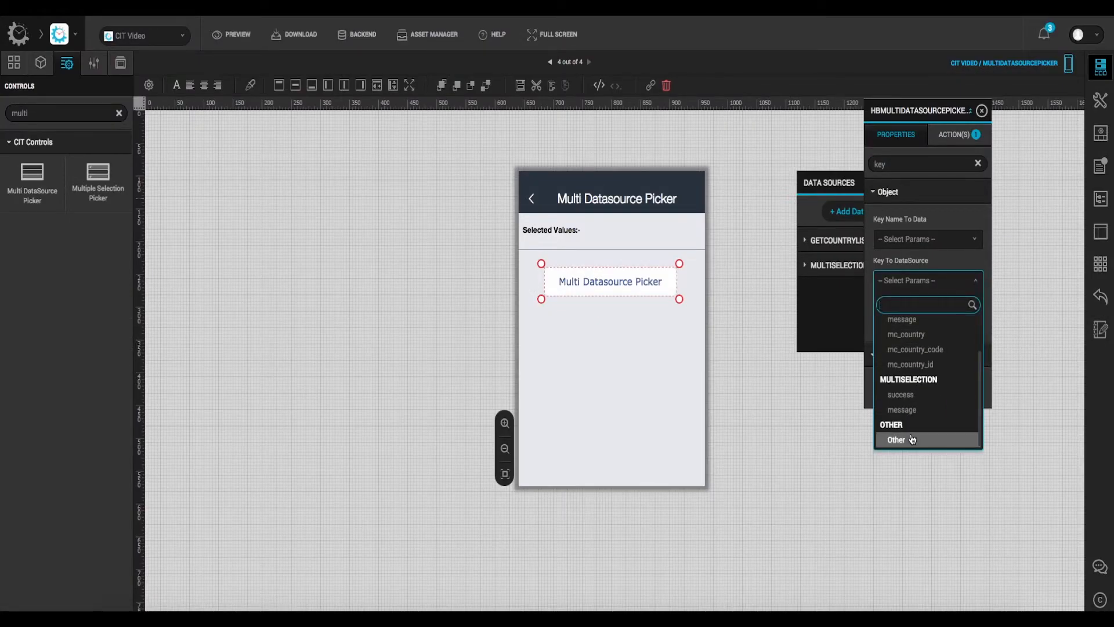
pyautogui.click(896, 440)
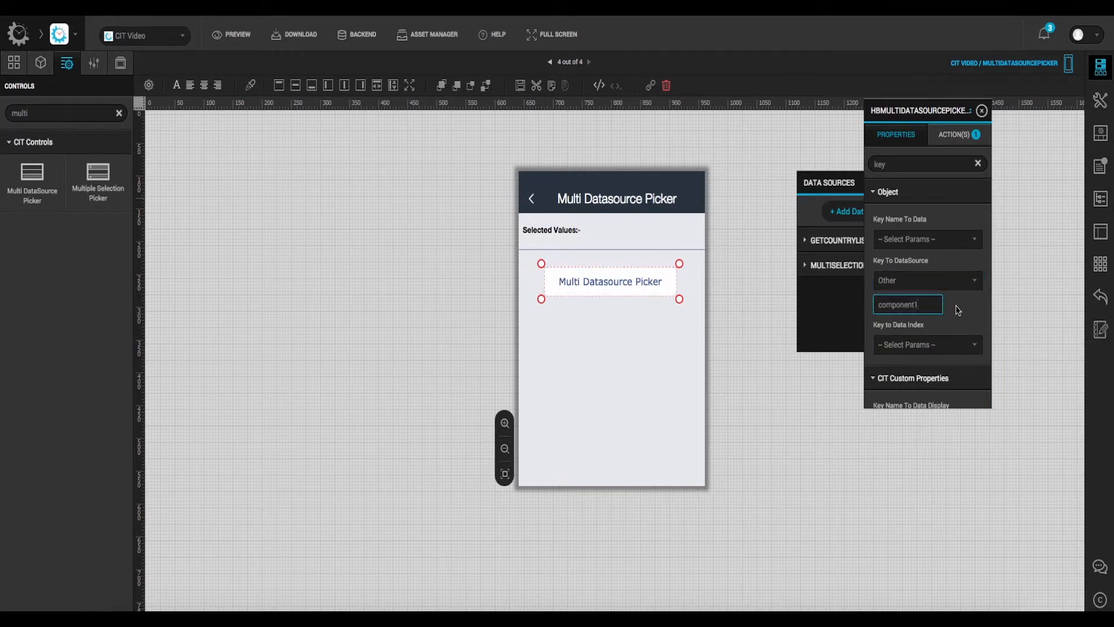
pyautogui.write(',component1')
pyautogui.write('data1')
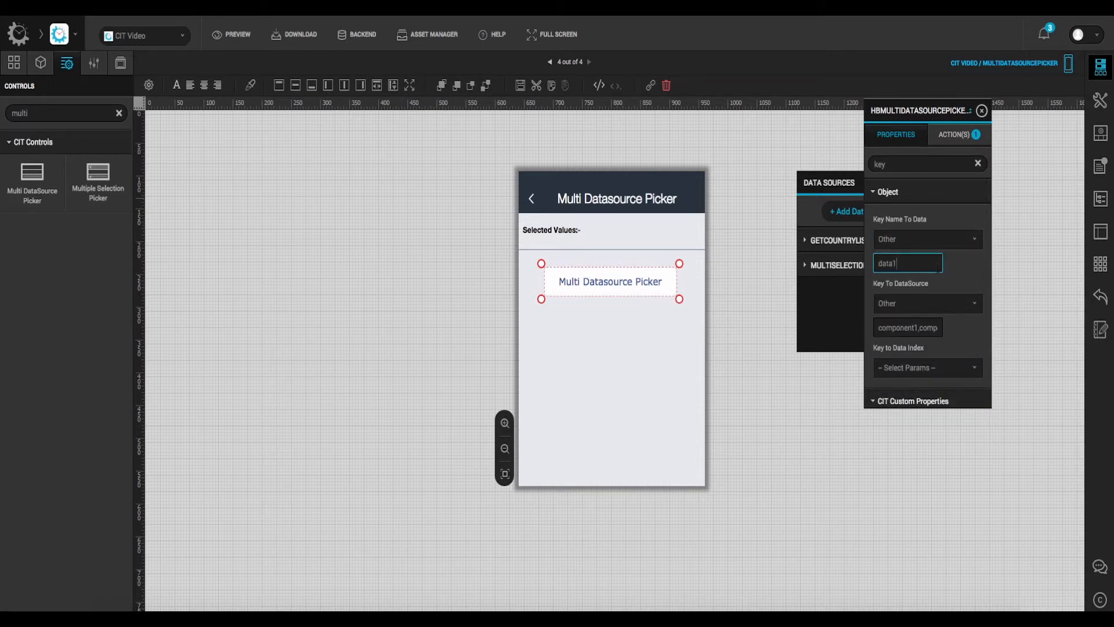
pyautogui.write(',data2,data3')
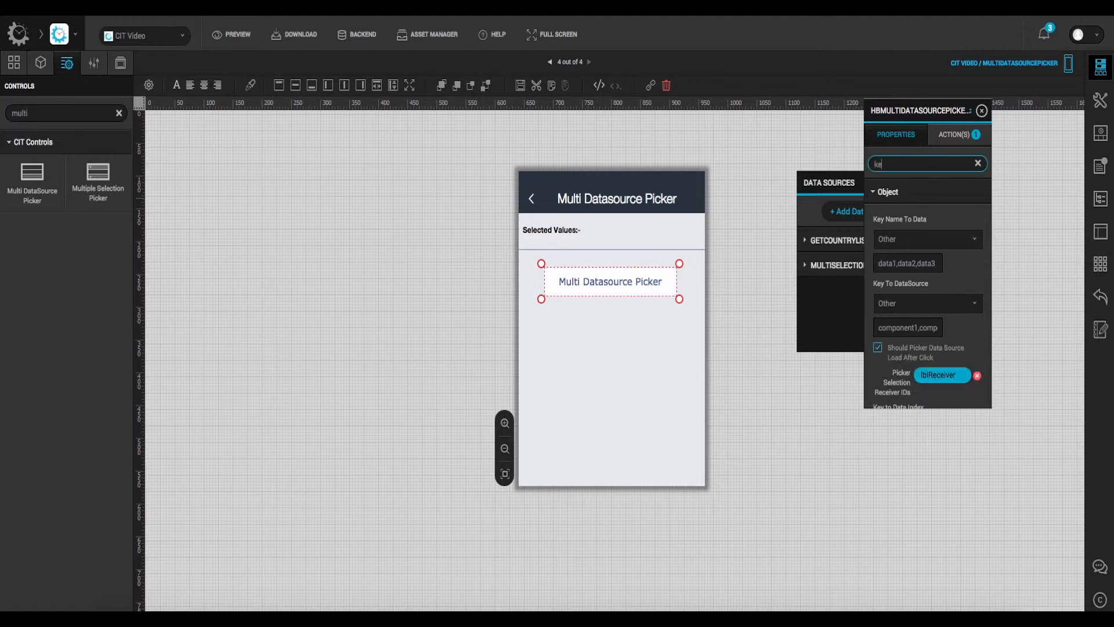
pyautogui.click(976, 163)
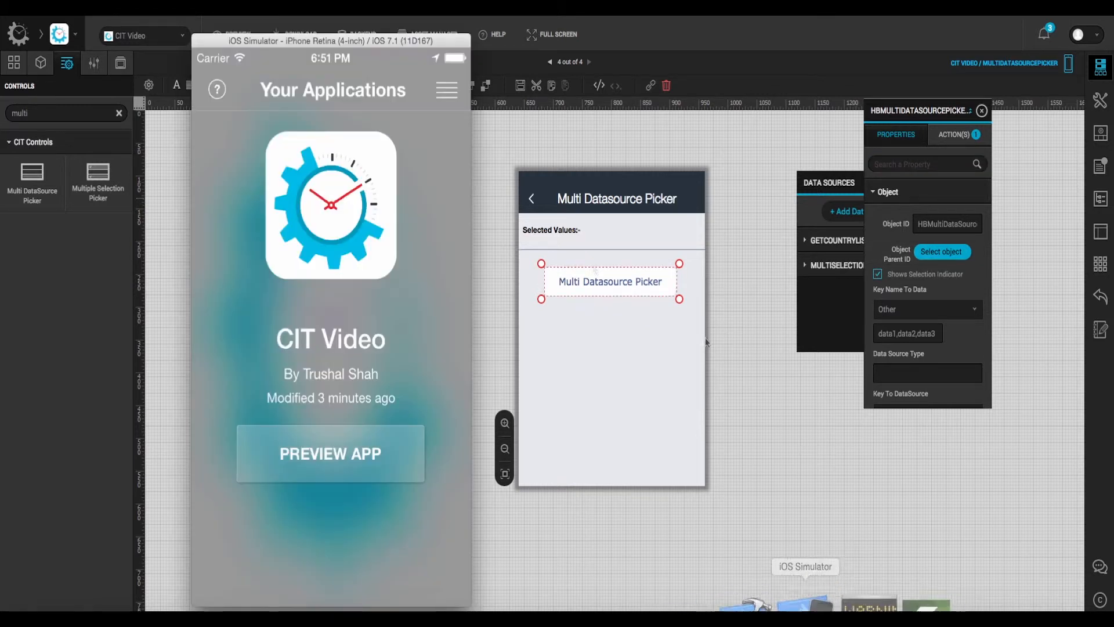
# - Preview the most updated build and pick values so Selected Values shows One-1,One-2,One-3
pyautogui.click(330, 453)
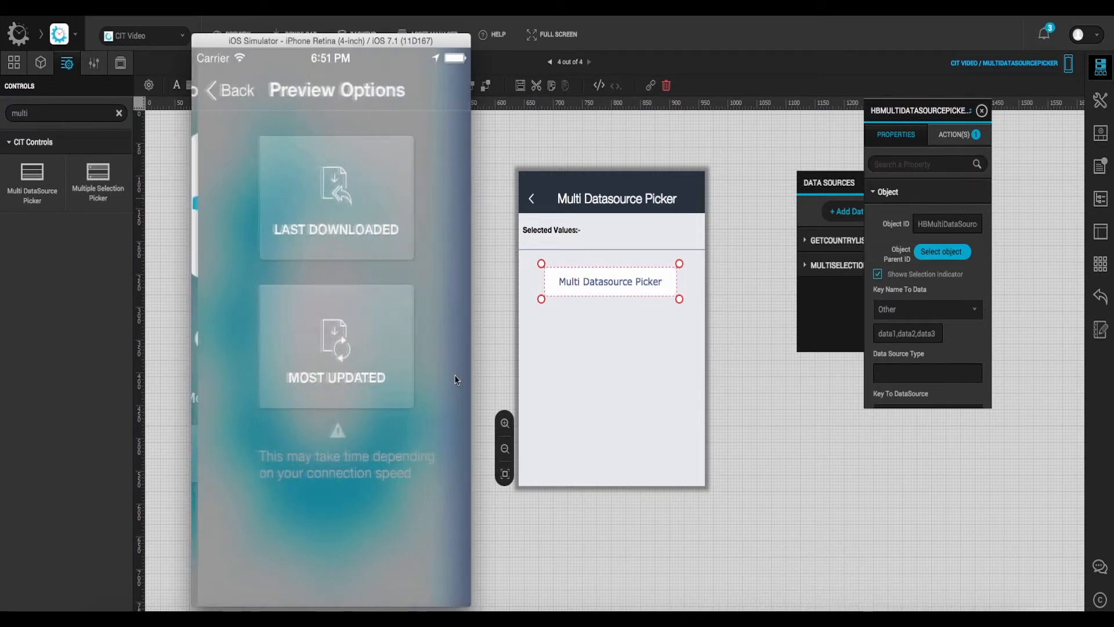
pyautogui.click(336, 348)
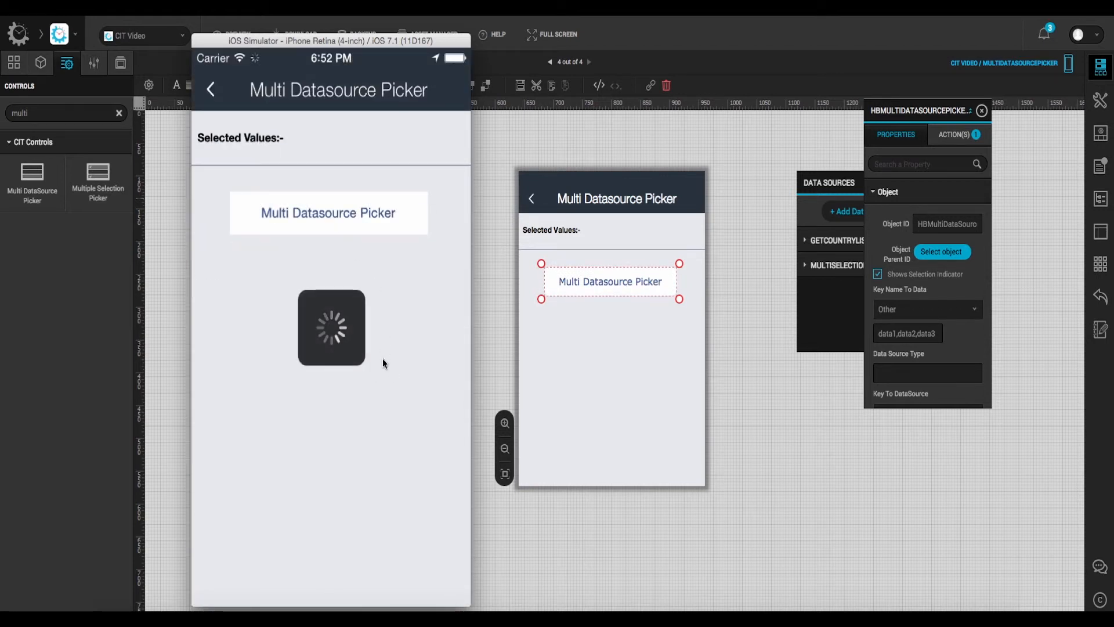
pyautogui.click(328, 213)
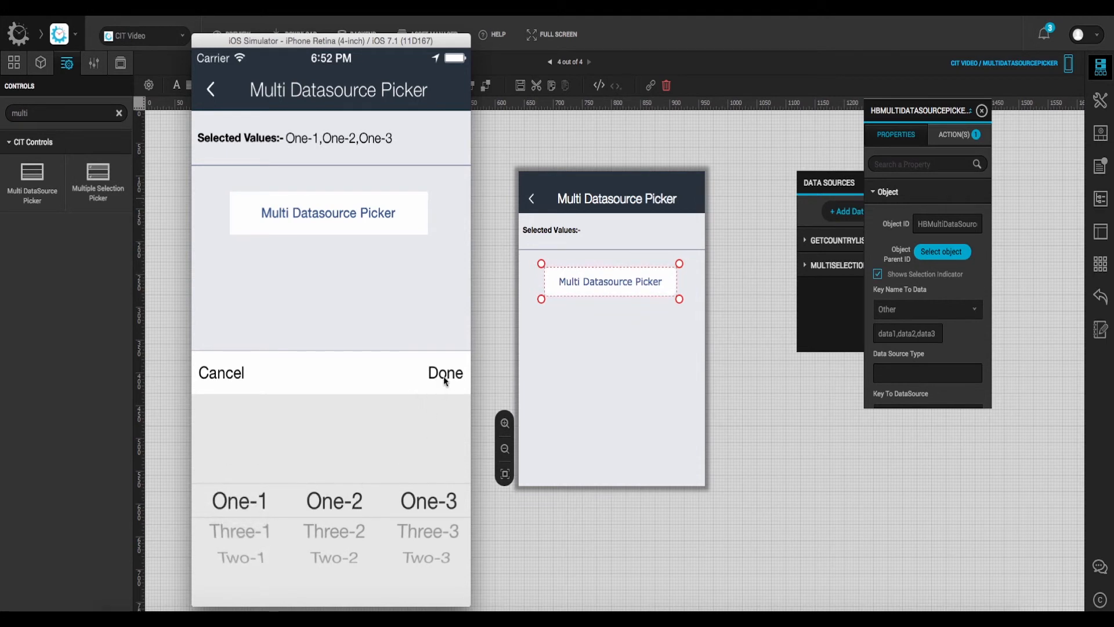
pyautogui.click(444, 373)
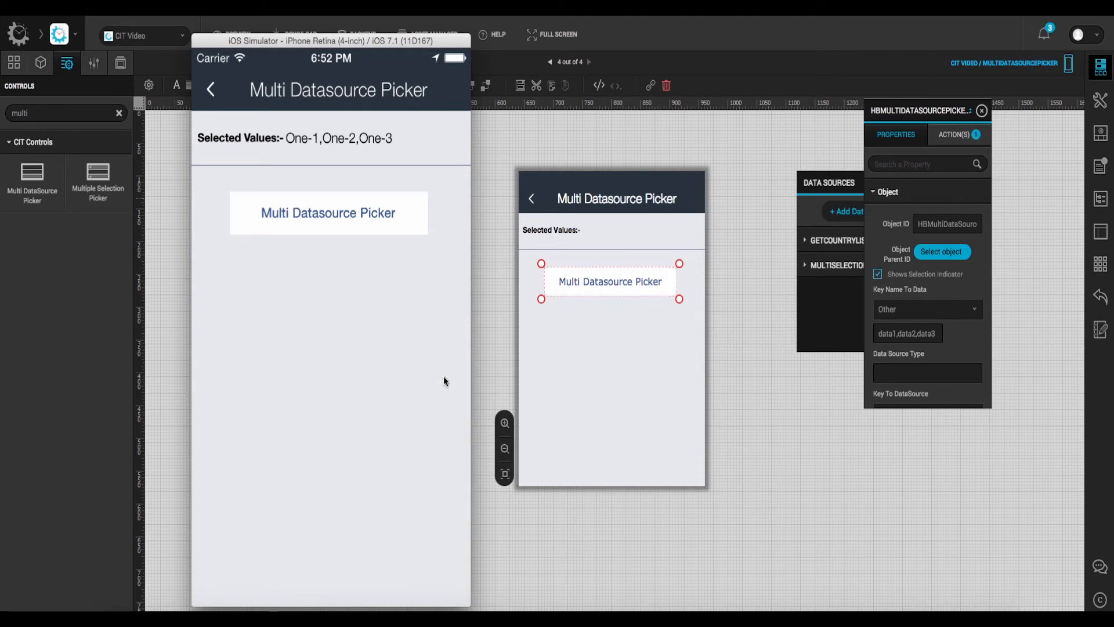
pyautogui.moveTo(197, 388)
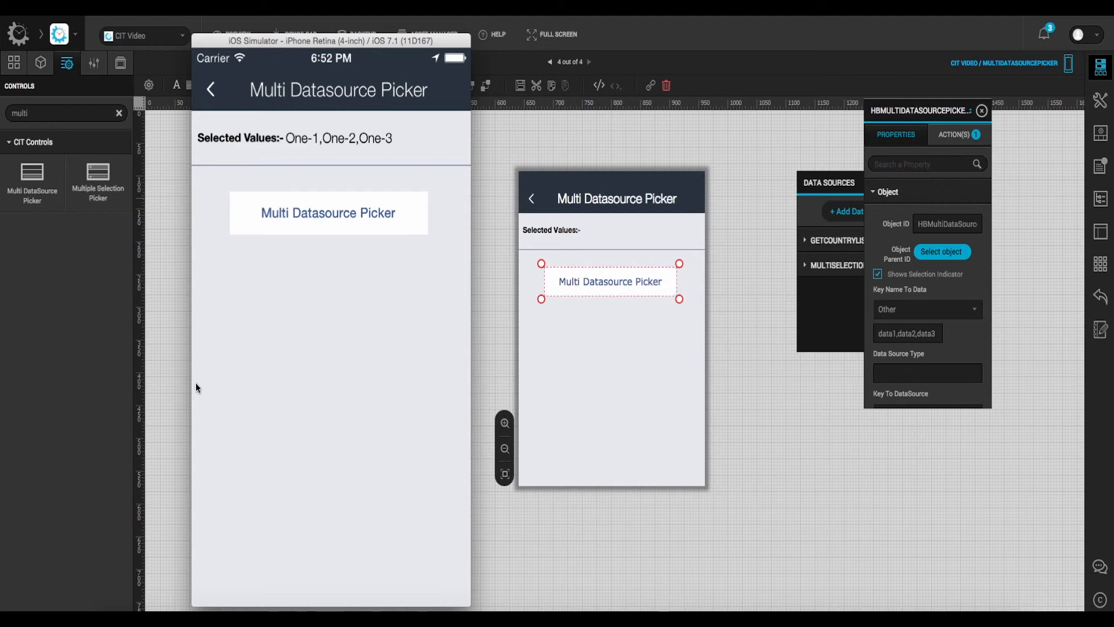